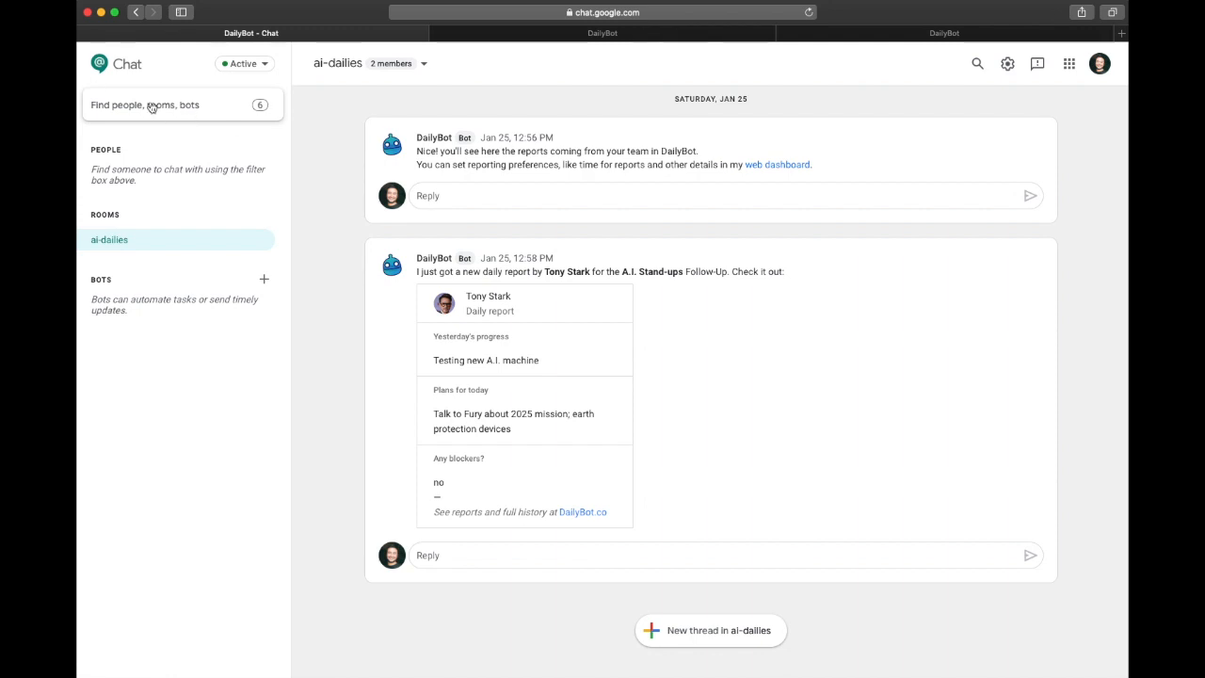
- Find DailyBot in Chat, open its conversation and send 'Hello' to get the setup link
{"action": "left_click", "coordinate": [150, 106]}
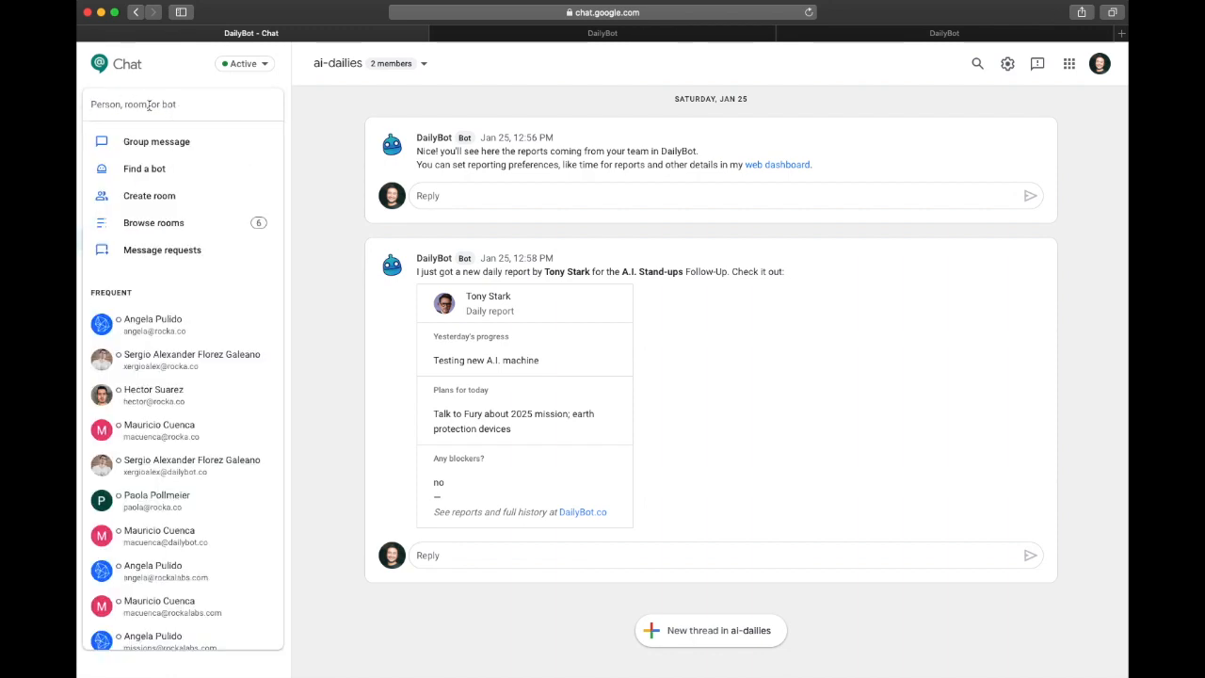
{"action": "type", "text": "dailybot"}
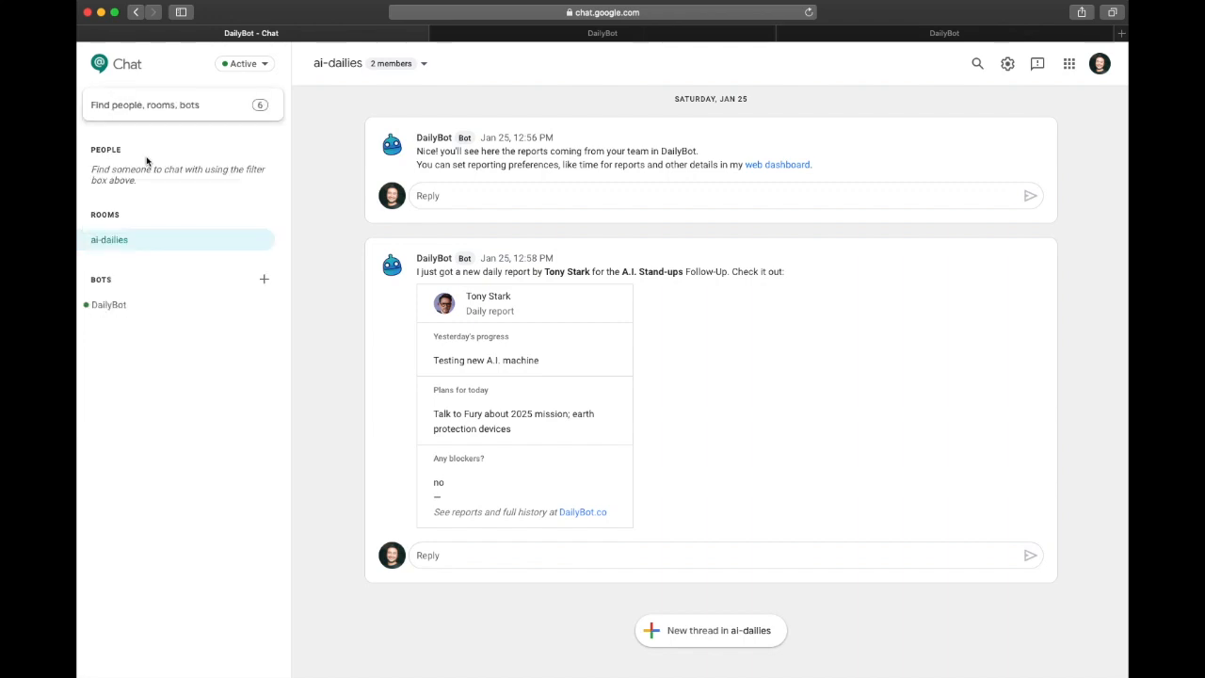
{"action": "left_click", "coordinate": [110, 305]}
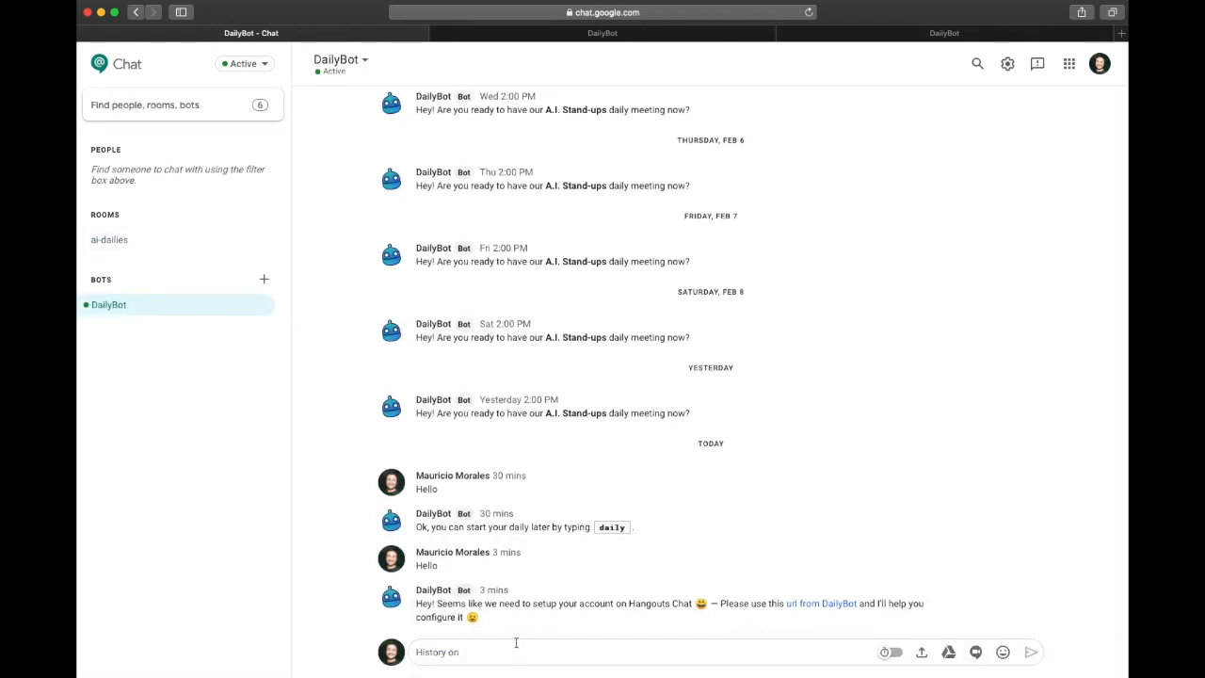
{"action": "type", "text": "Hell"}
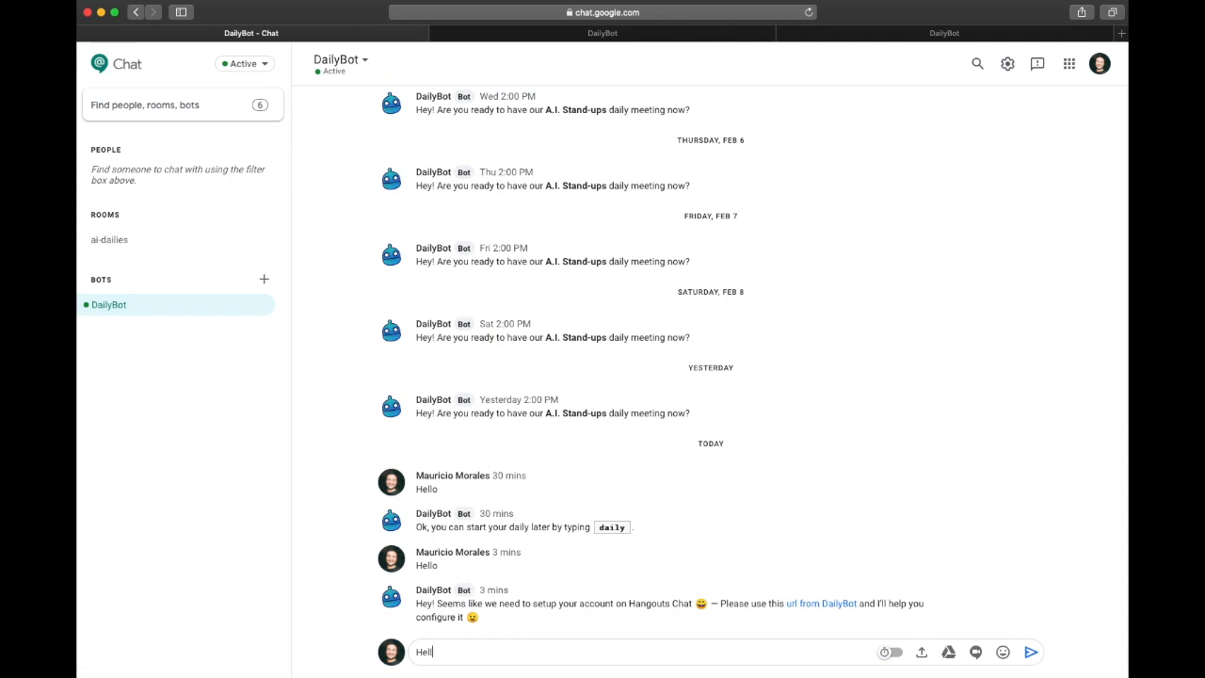
{"action": "left_click", "coordinate": [1030, 651]}
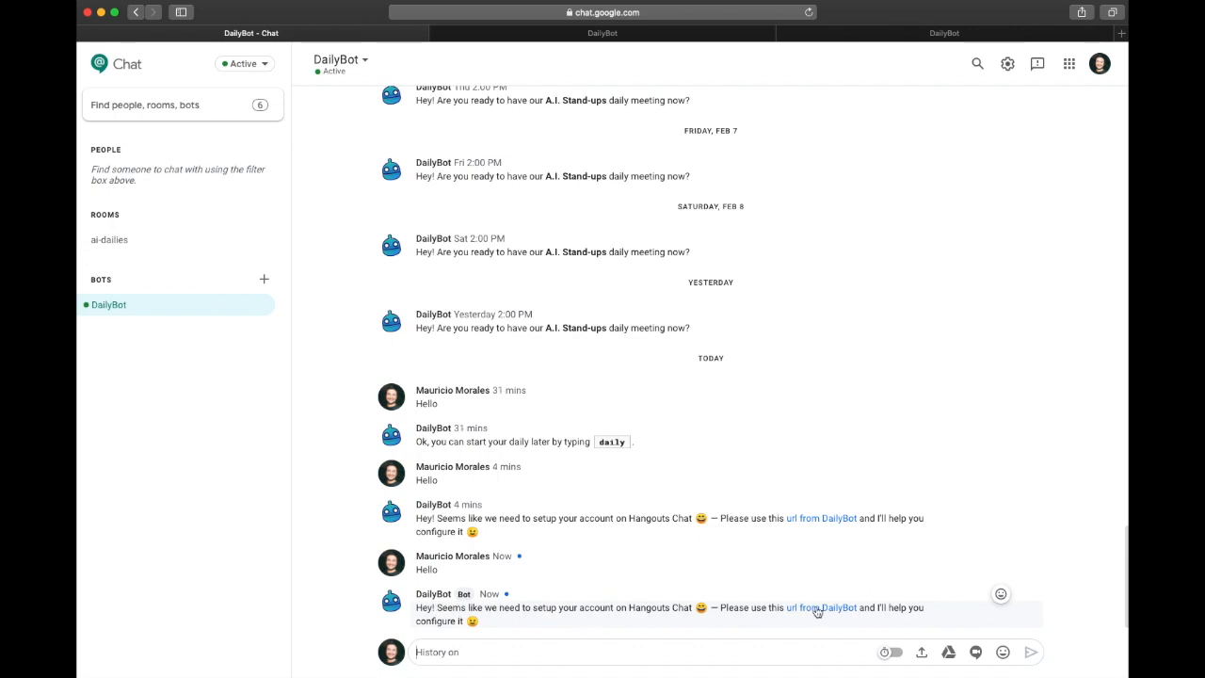
- Follow the setup link, accept the terms for Stark Industries and finish to reach the dashboard
{"action": "left_click", "coordinate": [821, 607]}
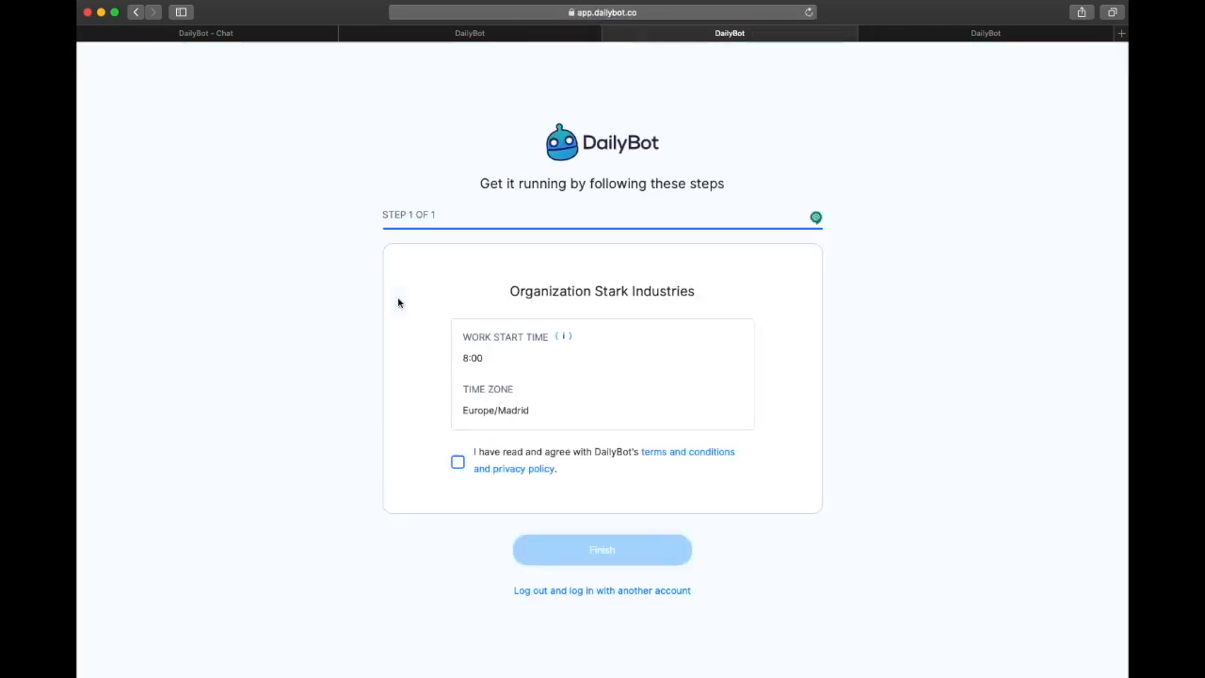
{"action": "mouse_move", "coordinate": [641, 365]}
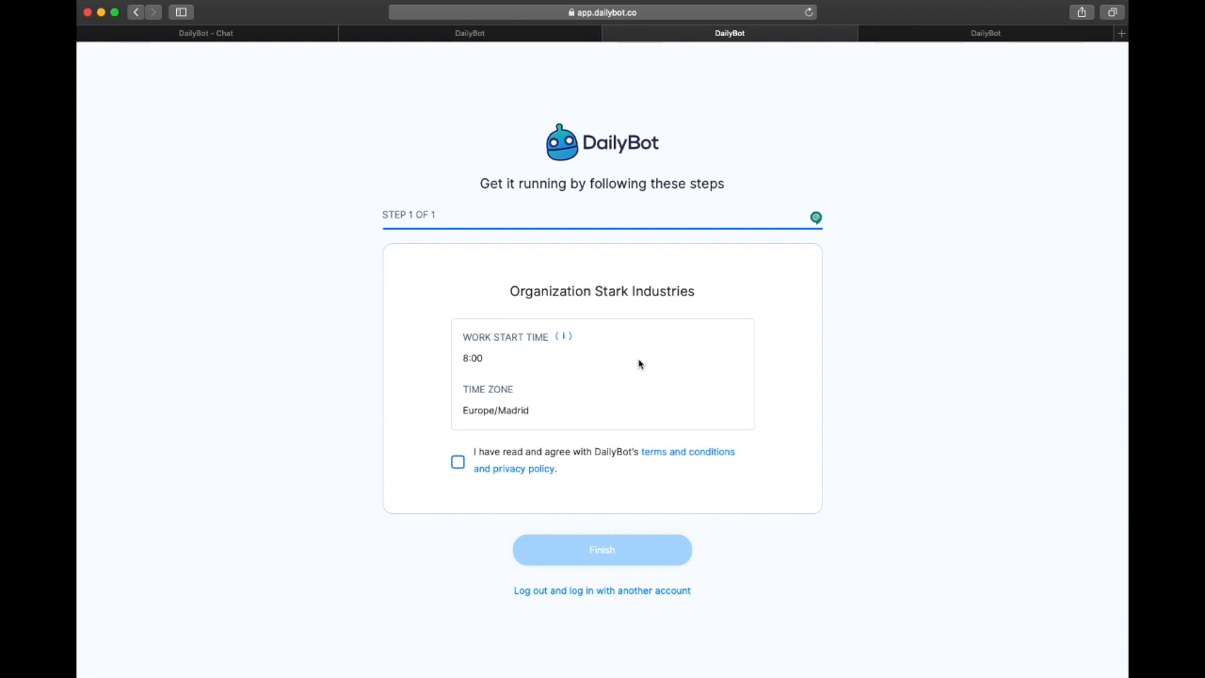
{"action": "mouse_move", "coordinate": [622, 479]}
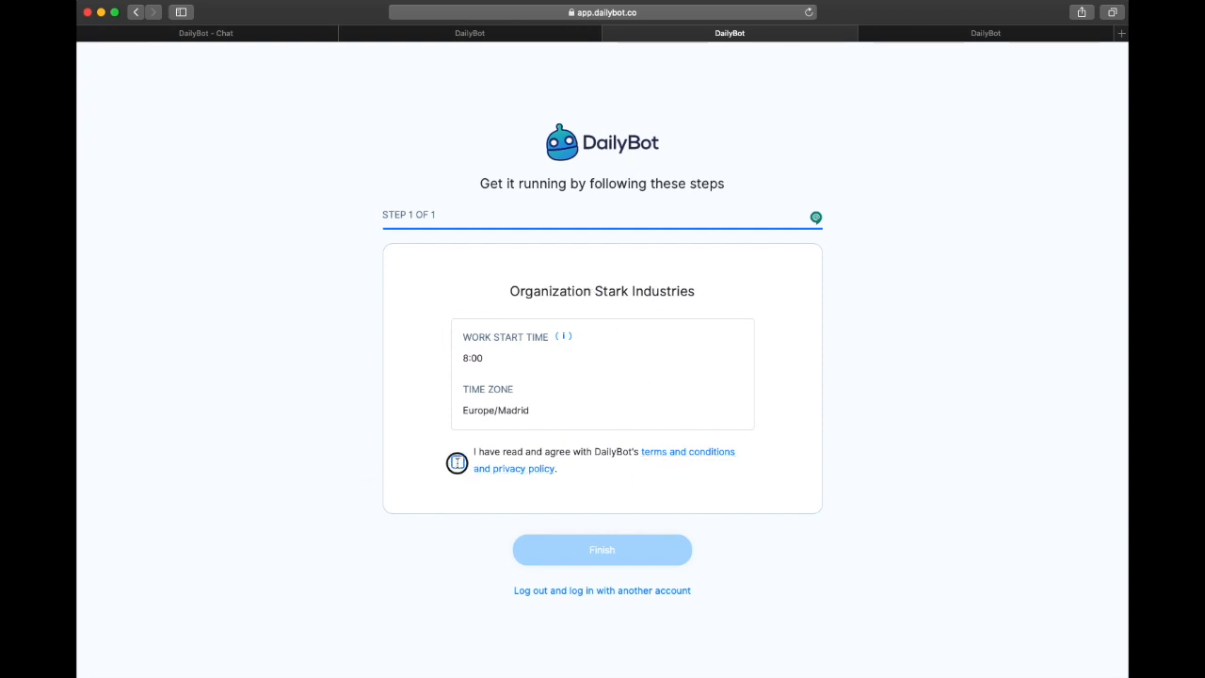
{"action": "left_click", "coordinate": [456, 463]}
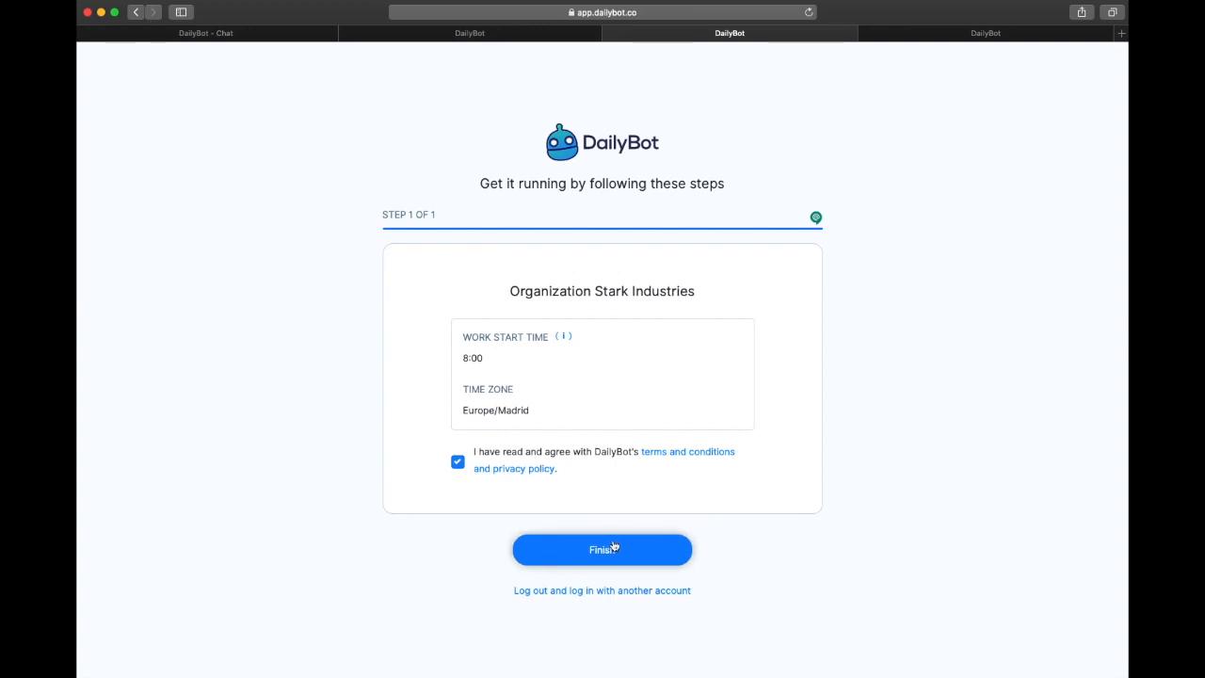
{"action": "left_click", "coordinate": [603, 550]}
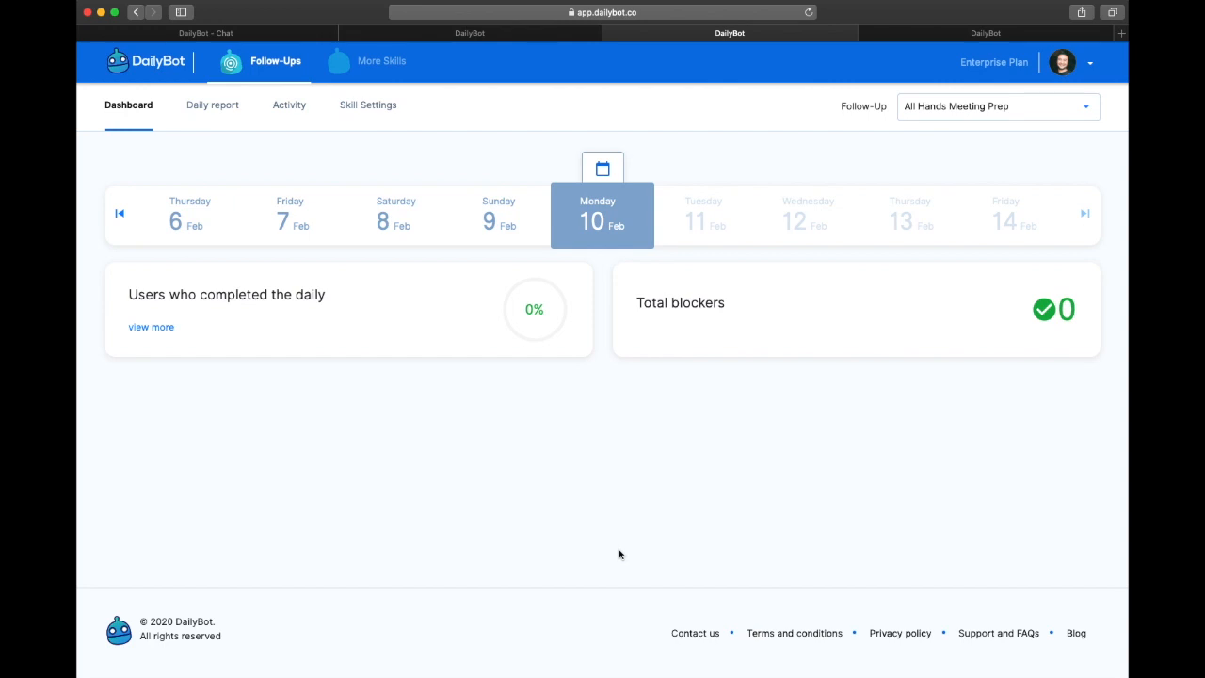
{"action": "mouse_move", "coordinate": [618, 451]}
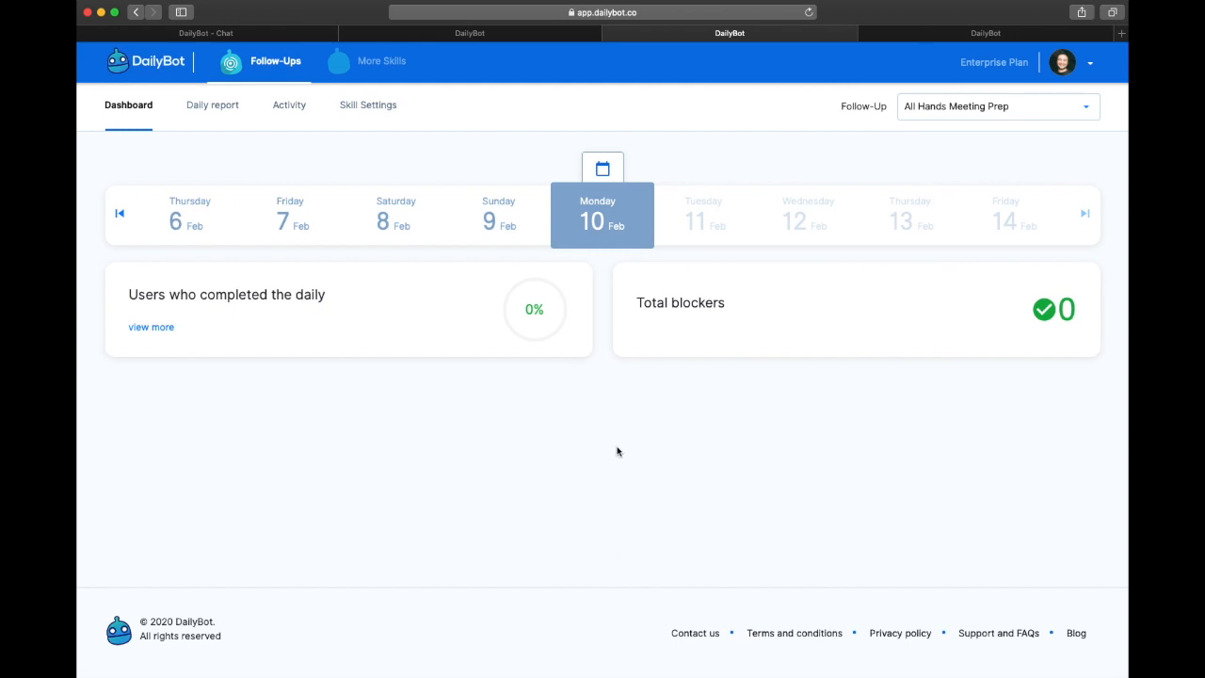
- In my user profile, set the work start time to 09:00
{"action": "left_click", "coordinate": [1062, 62]}
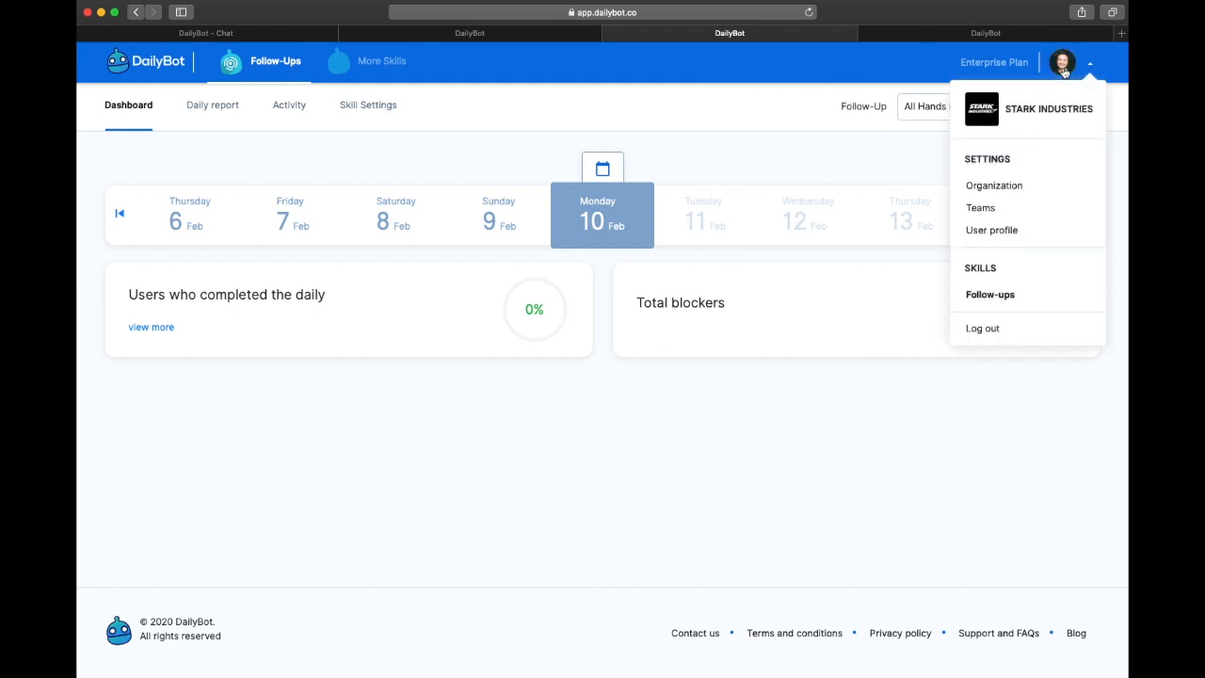
{"action": "left_click", "coordinate": [991, 229]}
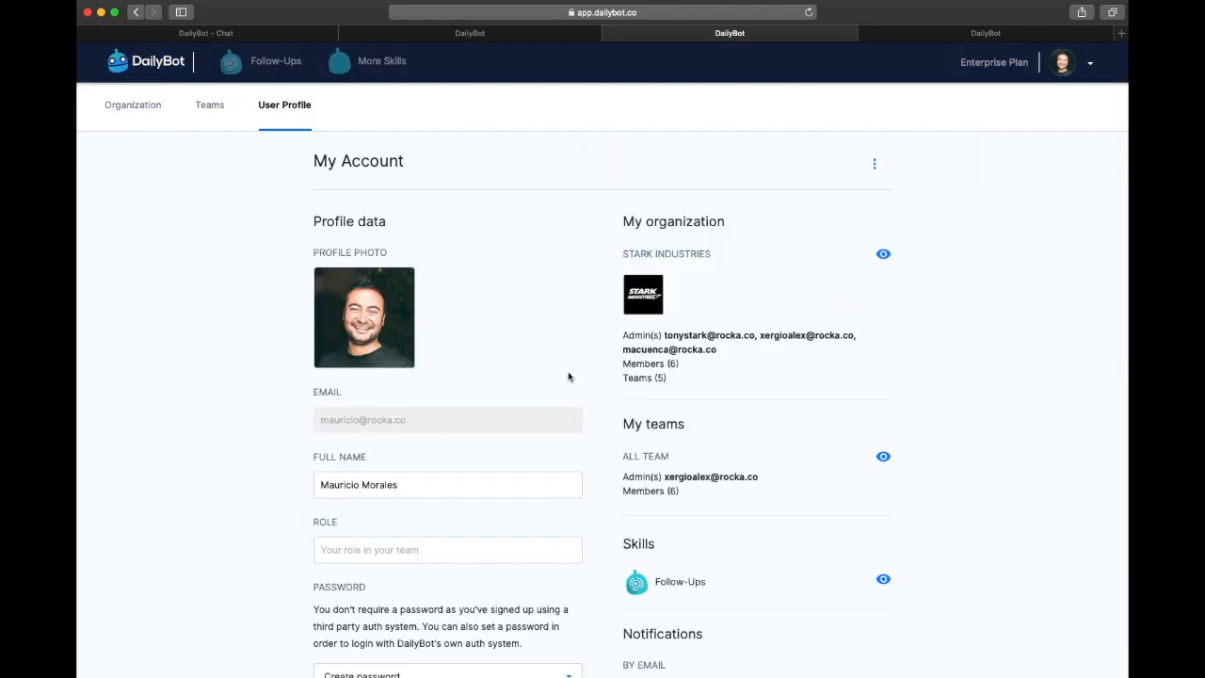
{"action": "scroll", "scroll_direction": "down", "scroll_amount": 3}
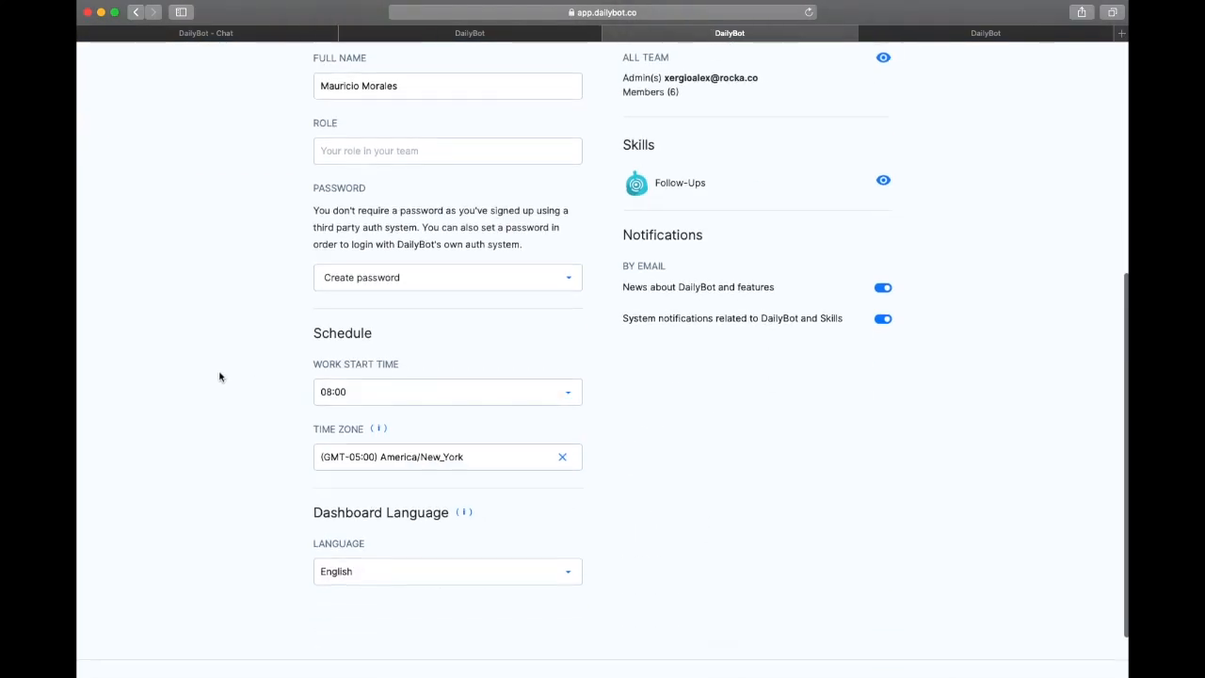
{"action": "left_click", "coordinate": [446, 391]}
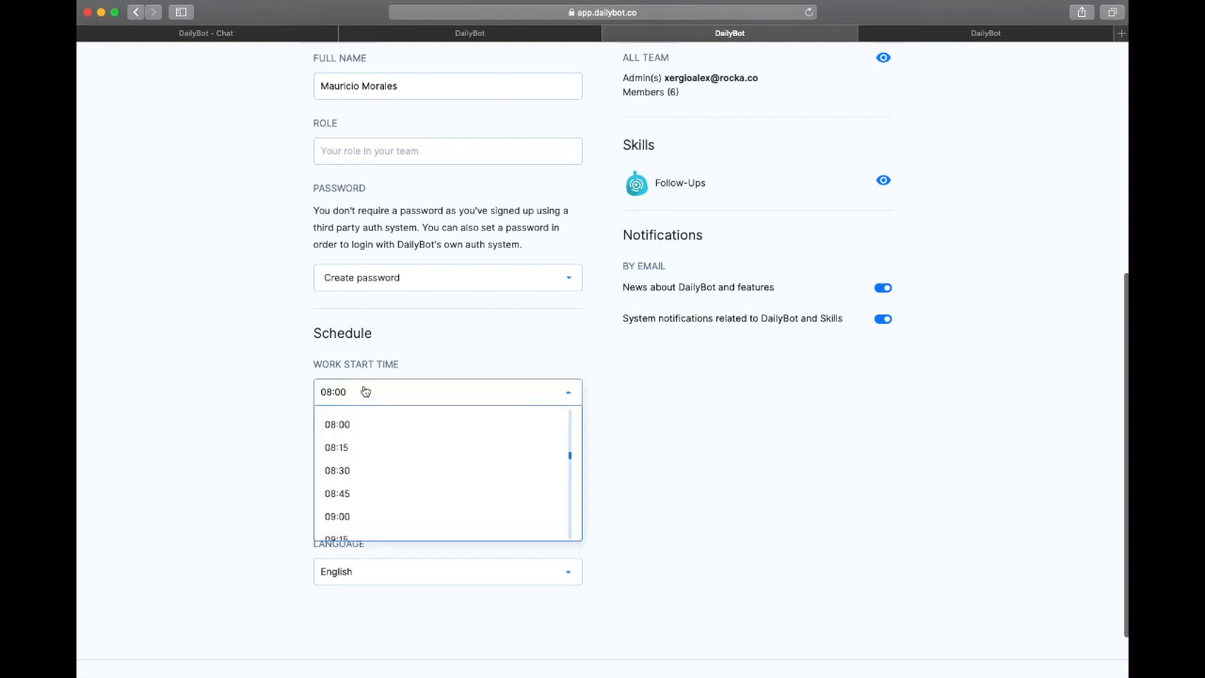
{"action": "left_click", "coordinate": [337, 516]}
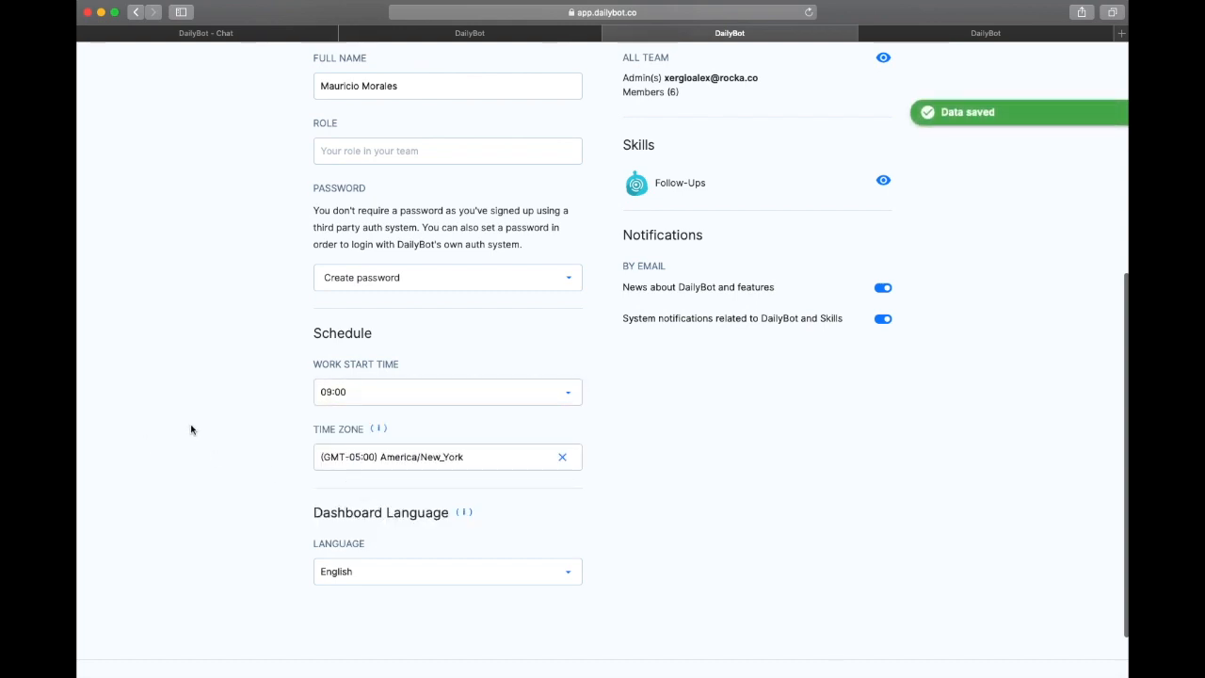
- Change the profile time zone to America/Chicago
{"action": "left_click", "coordinate": [442, 457]}
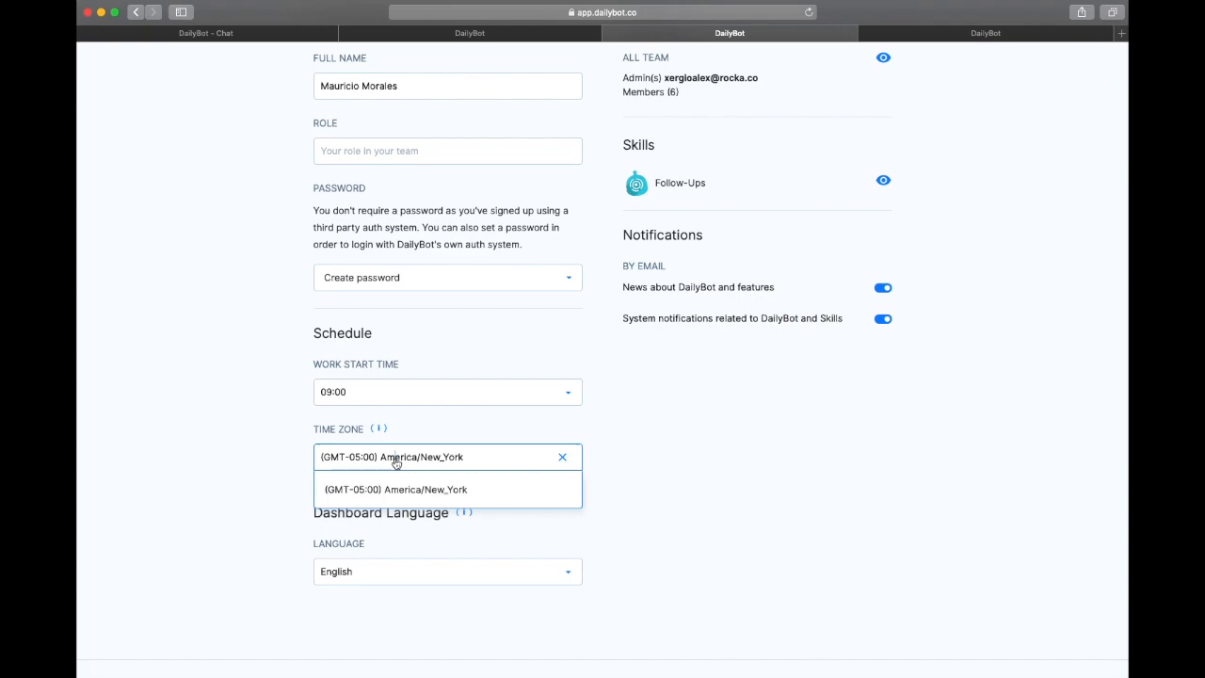
{"action": "type", "text": "chicag"}
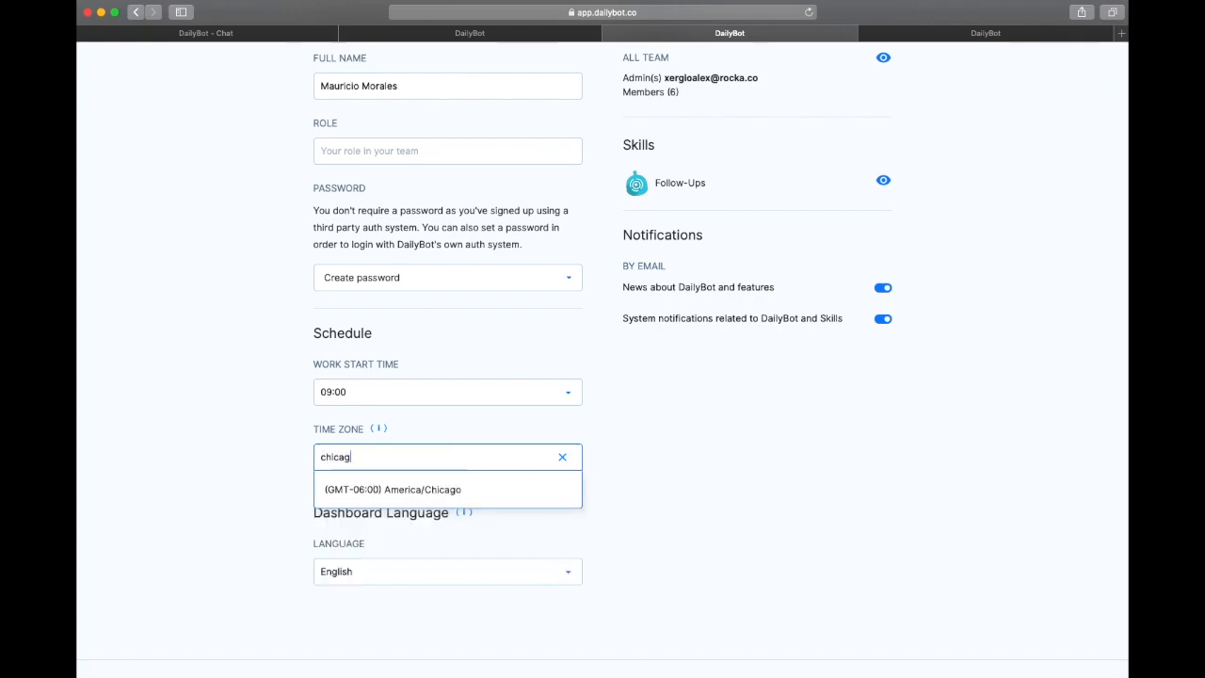
{"action": "left_click", "coordinate": [448, 490]}
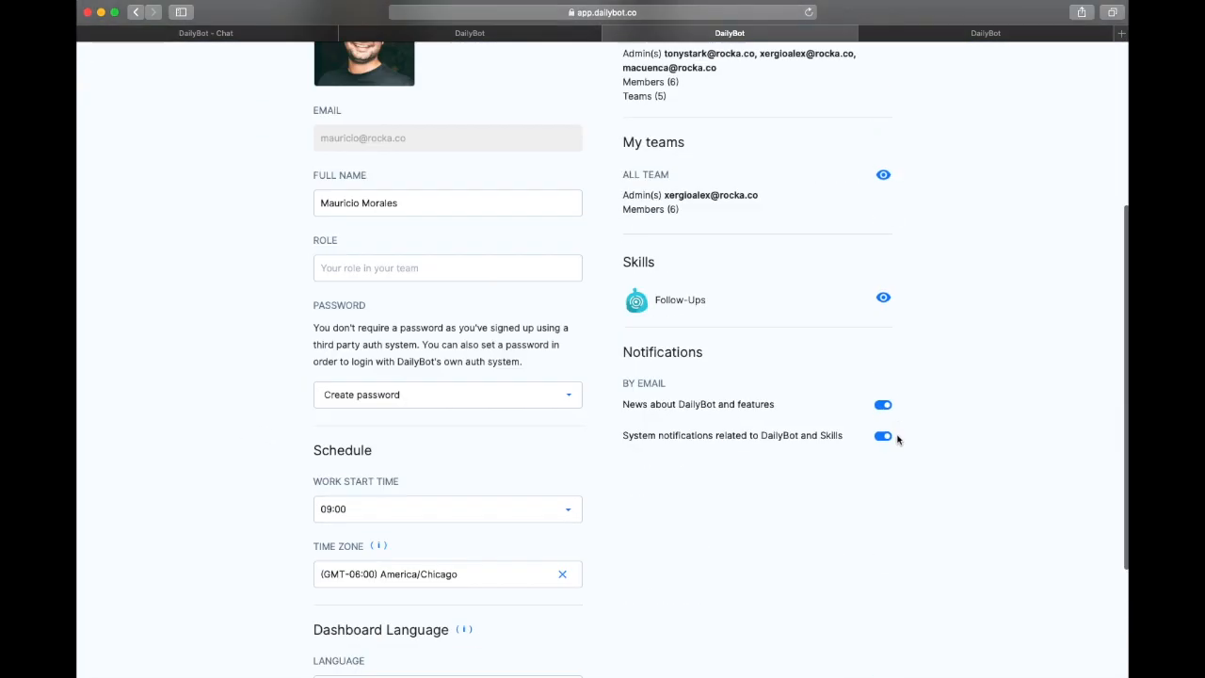
{"action": "scroll", "scroll_direction": "up", "scroll_amount": 3}
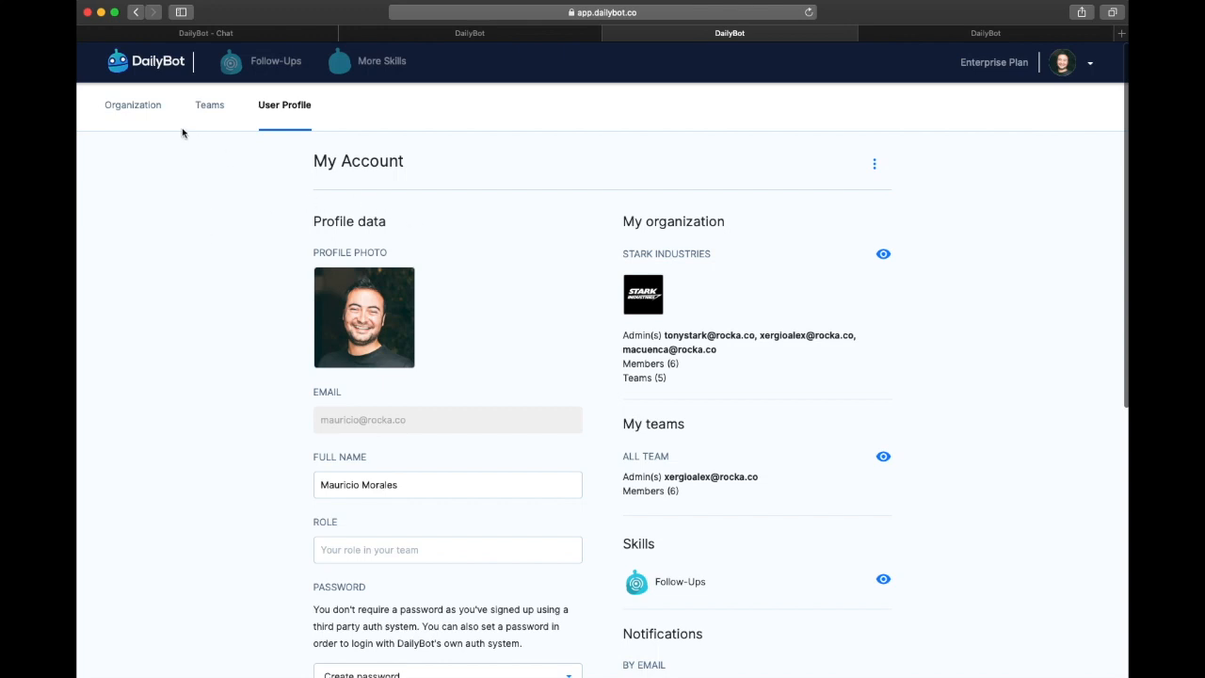
{"action": "mouse_move", "coordinate": [591, 375]}
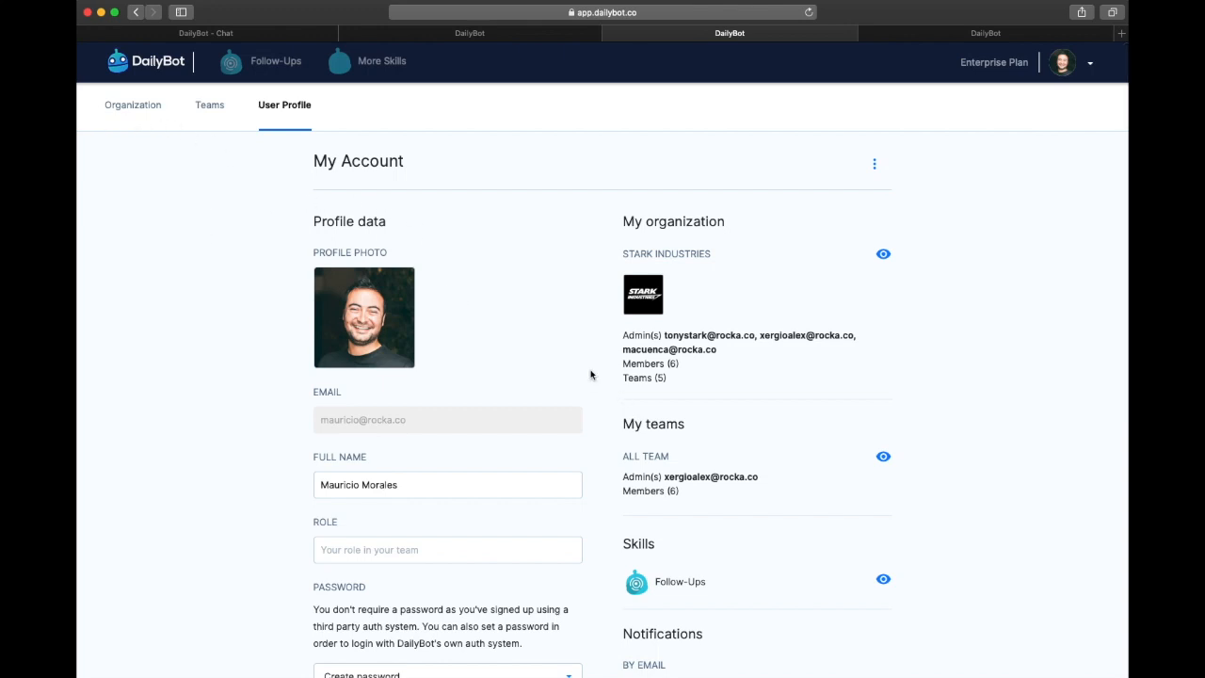
- Send 'help' to DailyBot for its command list, then go to the Stark Industries organization settings
{"action": "left_click", "coordinate": [205, 34]}
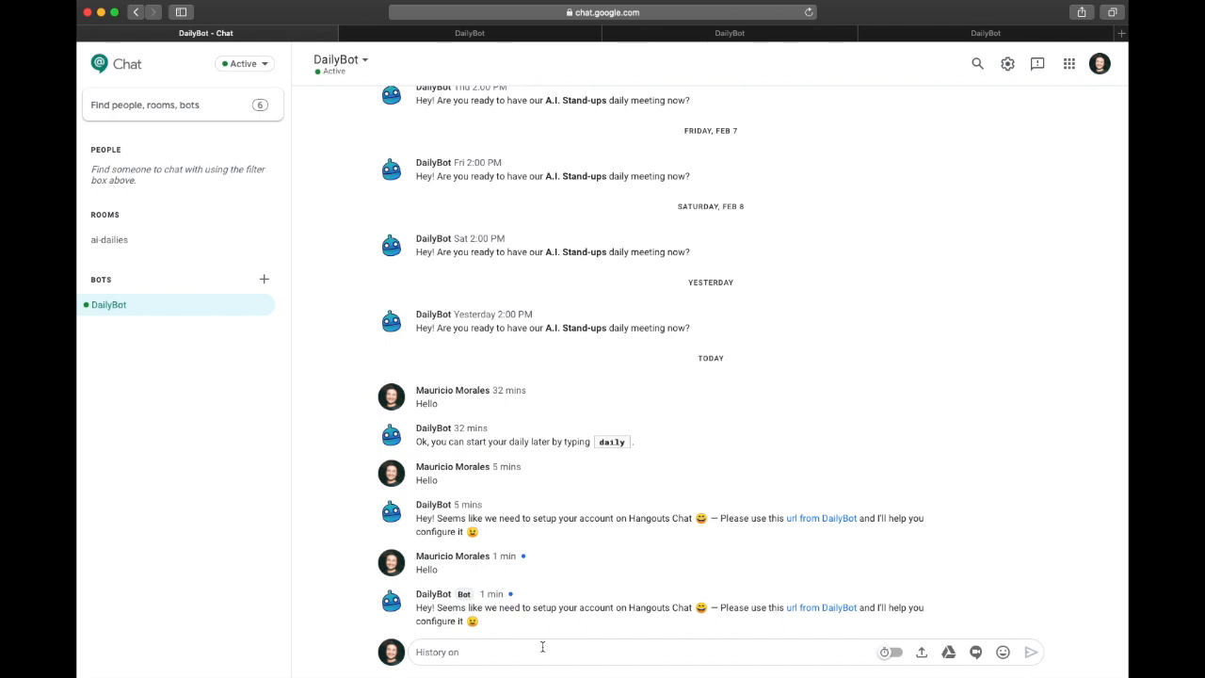
{"action": "type", "text": "he"}
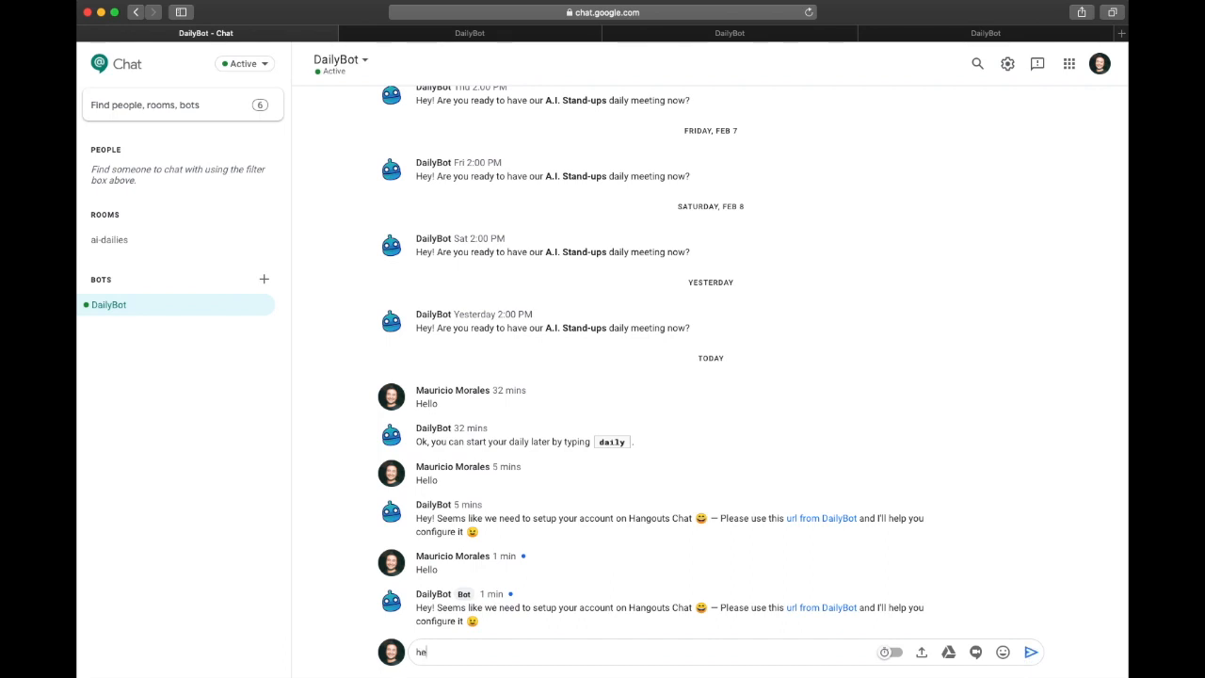
{"action": "key", "text": "Return"}
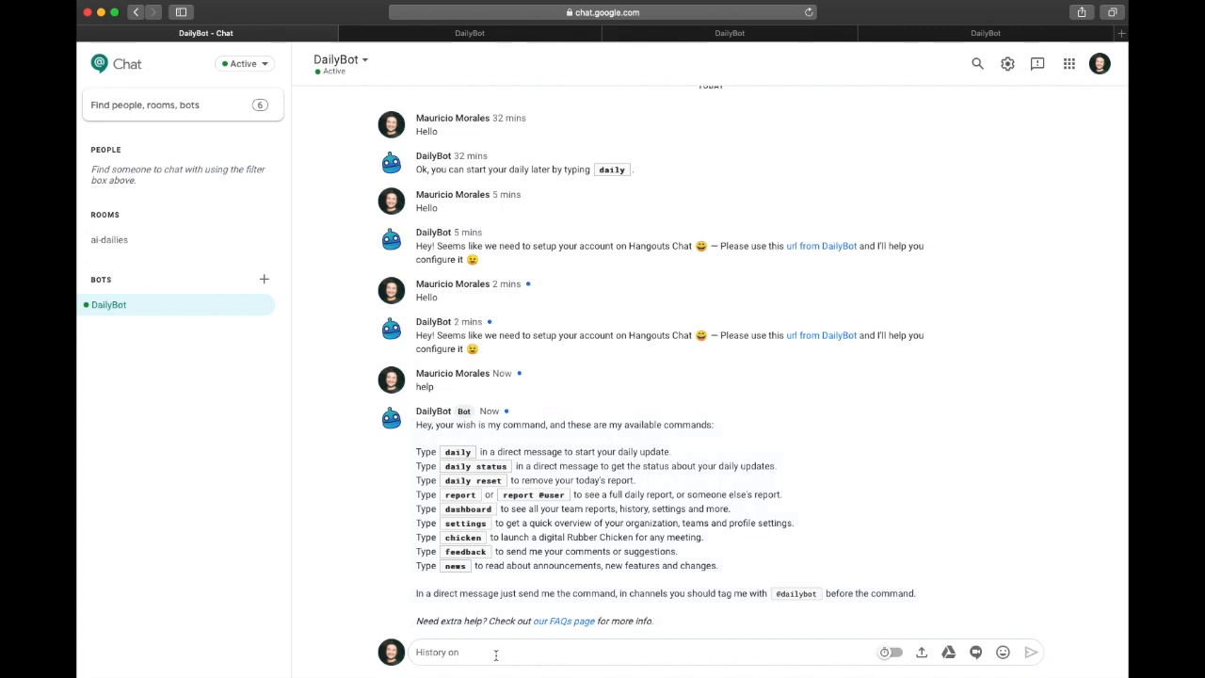
{"action": "left_click", "coordinate": [731, 32]}
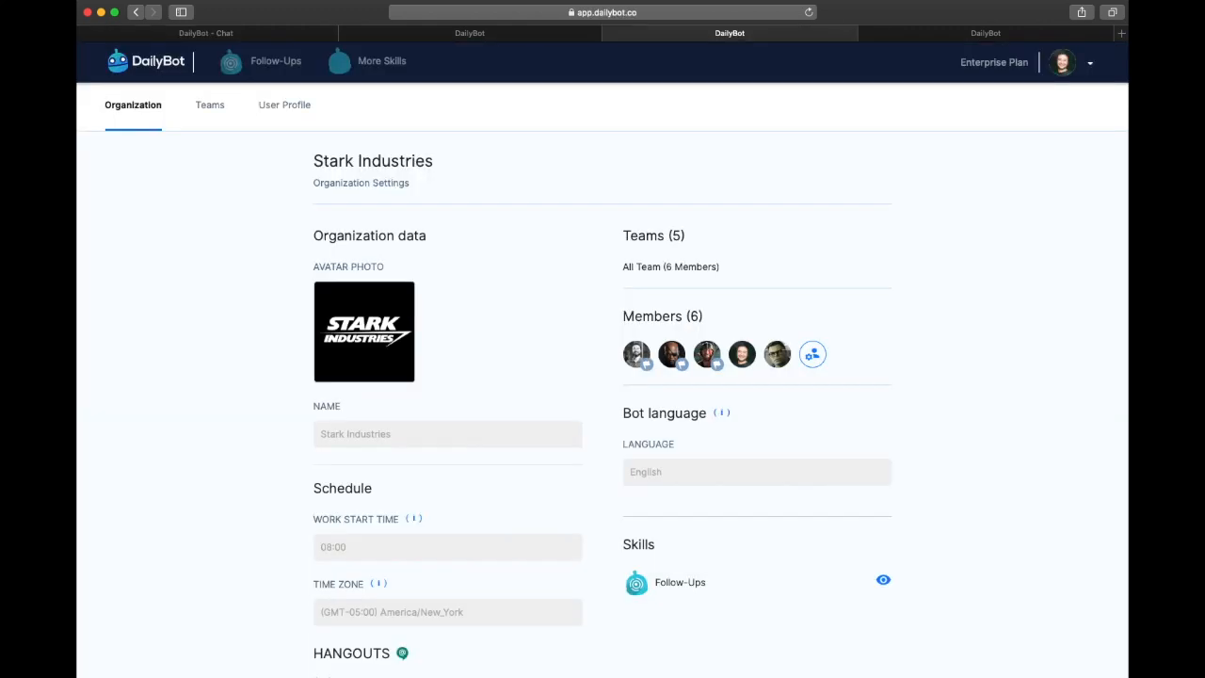